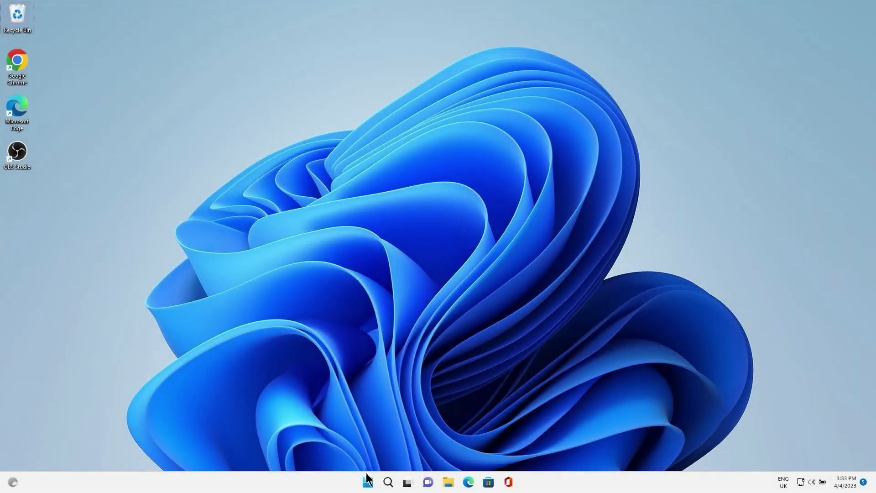
Search Start for 'windows Security' and launch the Windows Security app
{"action": "left_click", "coordinate": [367, 482]}
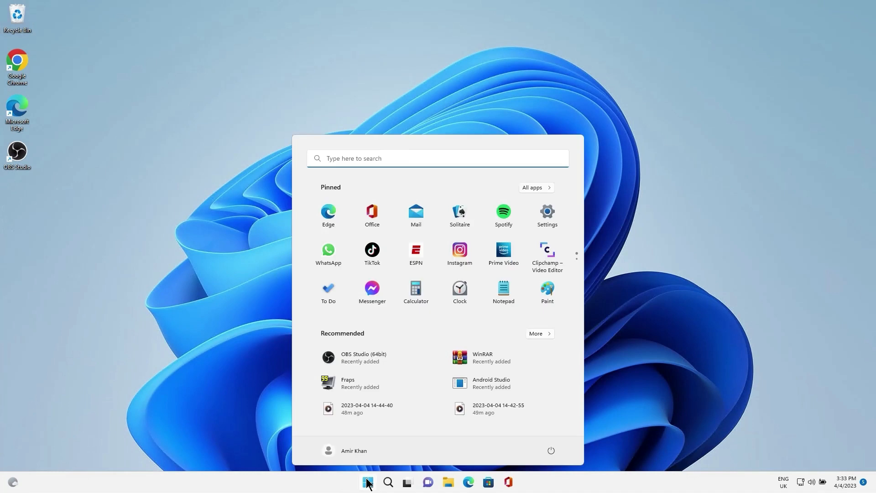
{"action": "mouse_move", "coordinate": [357, 185]}
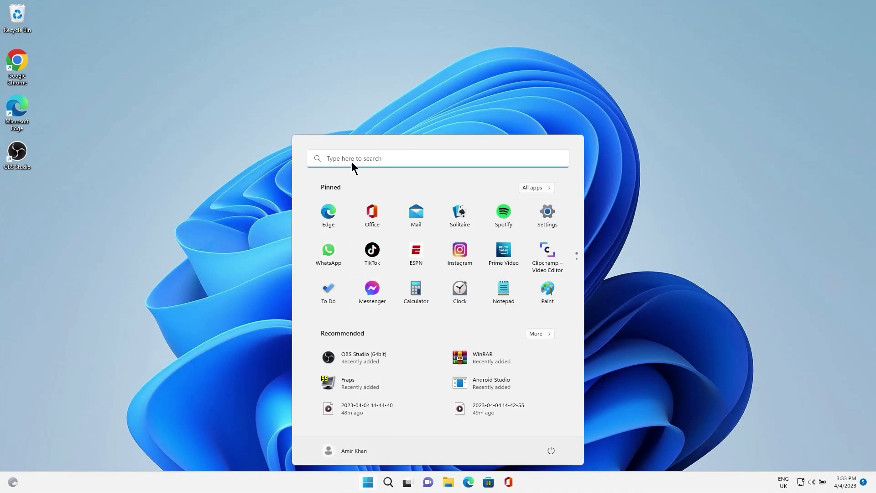
{"action": "type", "text": "windows Security"}
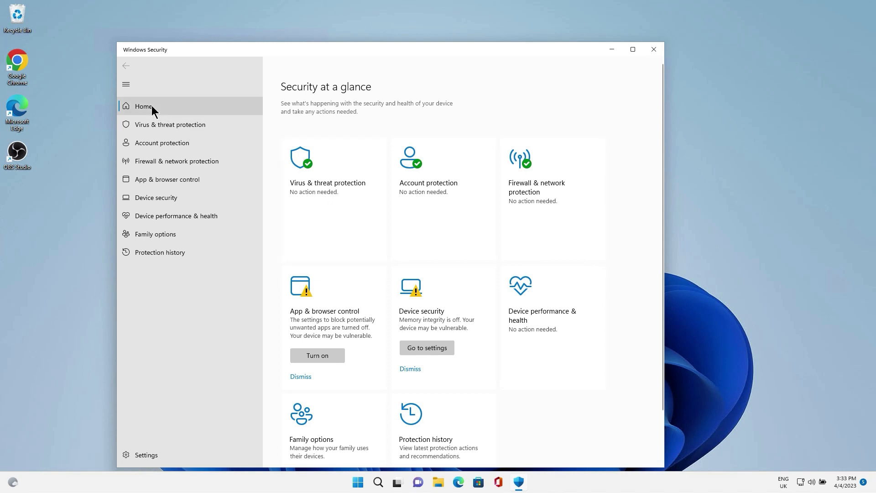
Switch off real-time, cloud-delivered, sample-submission and tamper protection under Virus & threat protection, then close
{"action": "left_click", "coordinate": [170, 124]}
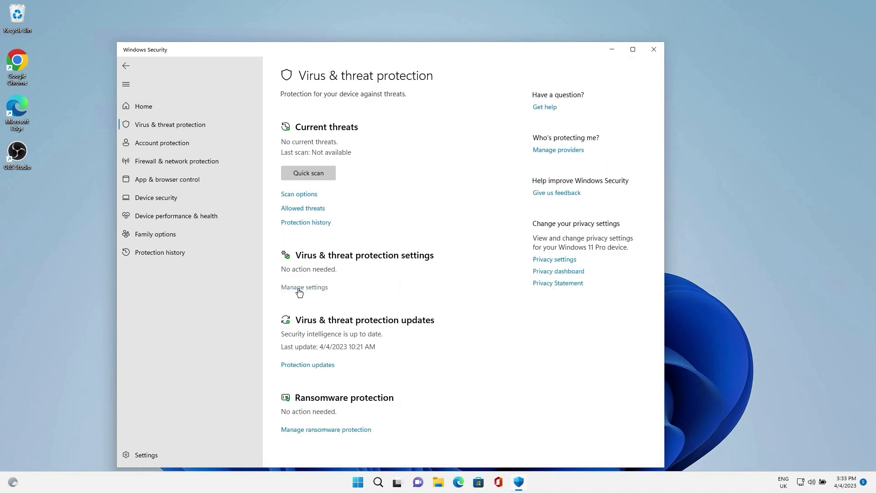
{"action": "left_click", "coordinate": [304, 286]}
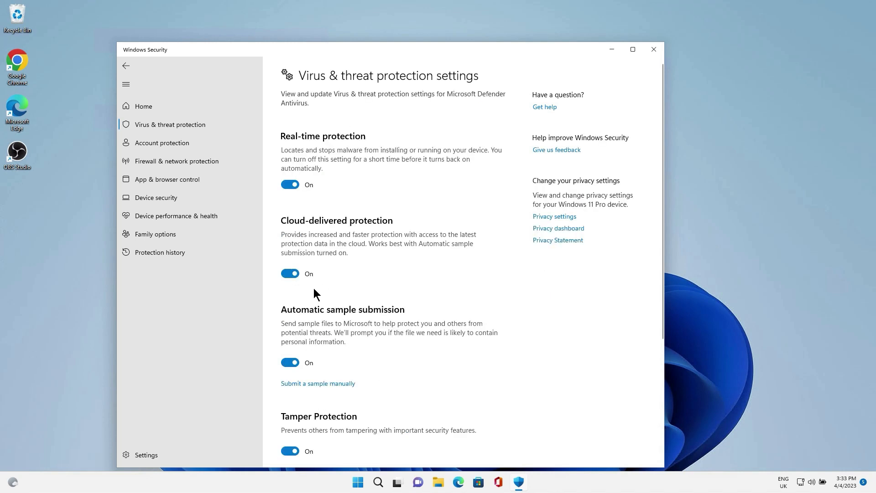
{"action": "mouse_move", "coordinate": [320, 225]}
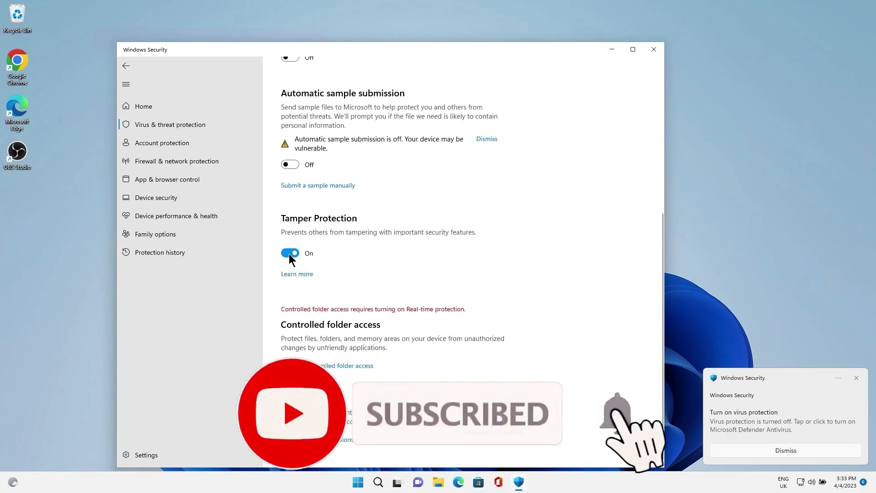
{"action": "left_click", "coordinate": [291, 253]}
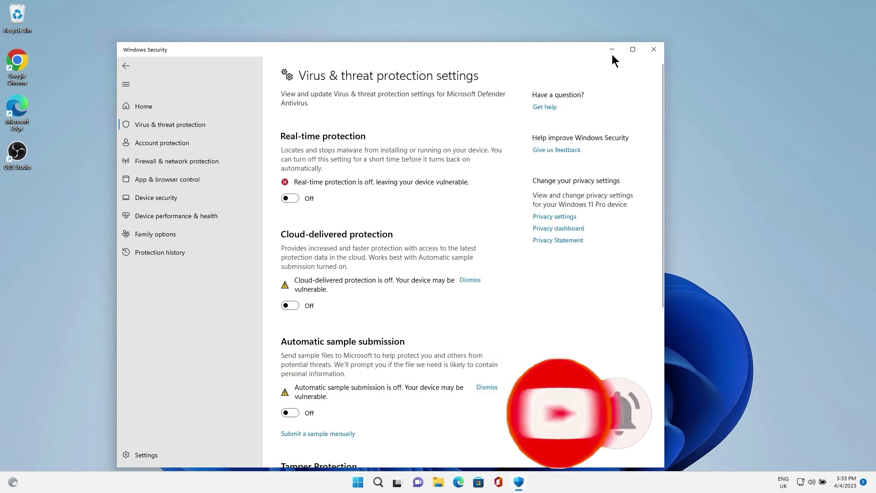
{"action": "left_click", "coordinate": [653, 50]}
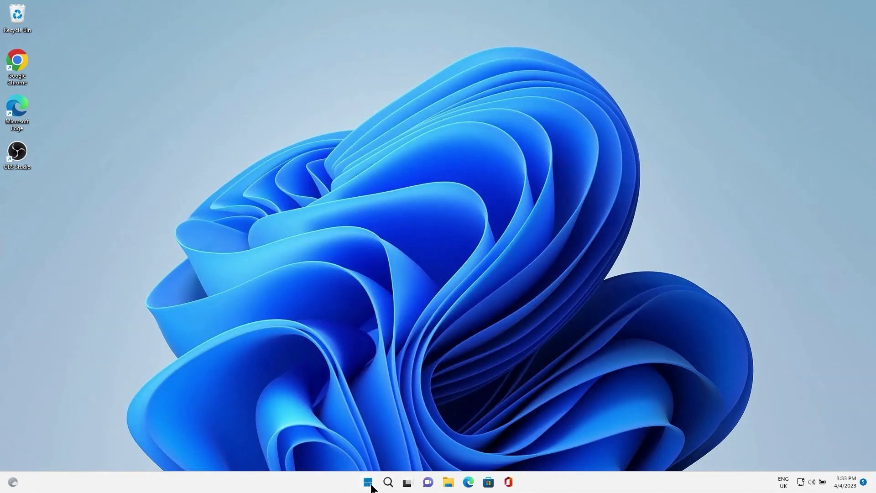
Search for 'group' and launch the Local Group Policy Editor
{"action": "type", "text": "group policy"}
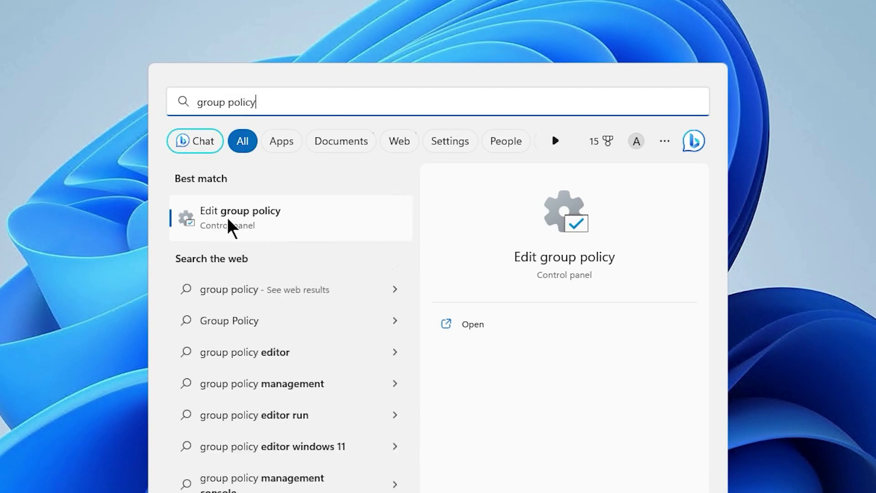
{"action": "left_click", "coordinate": [240, 218]}
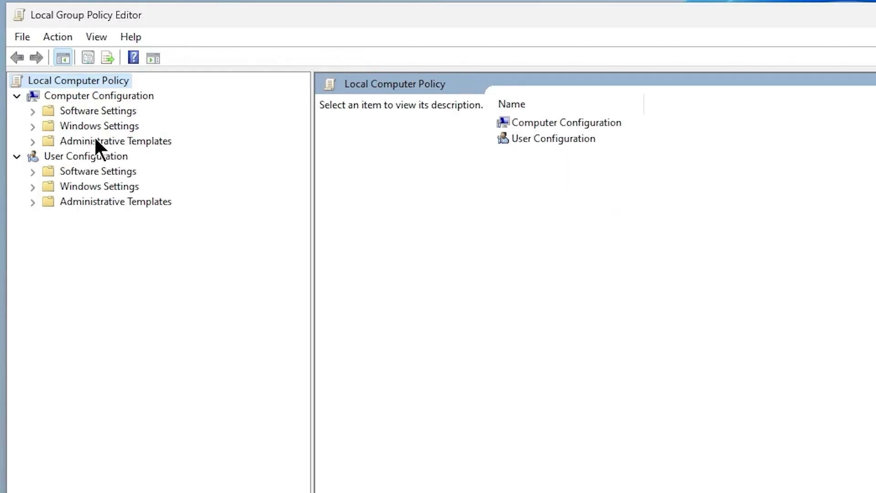
Browse Computer Configuration's administrative templates to the Turn off Microsoft Defender Antivirus policy
{"action": "left_click", "coordinate": [33, 141]}
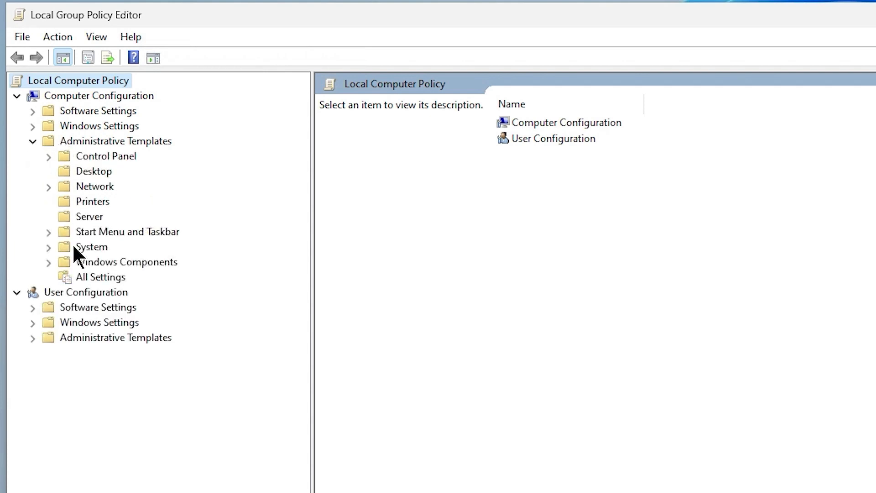
{"action": "mouse_move", "coordinate": [150, 270]}
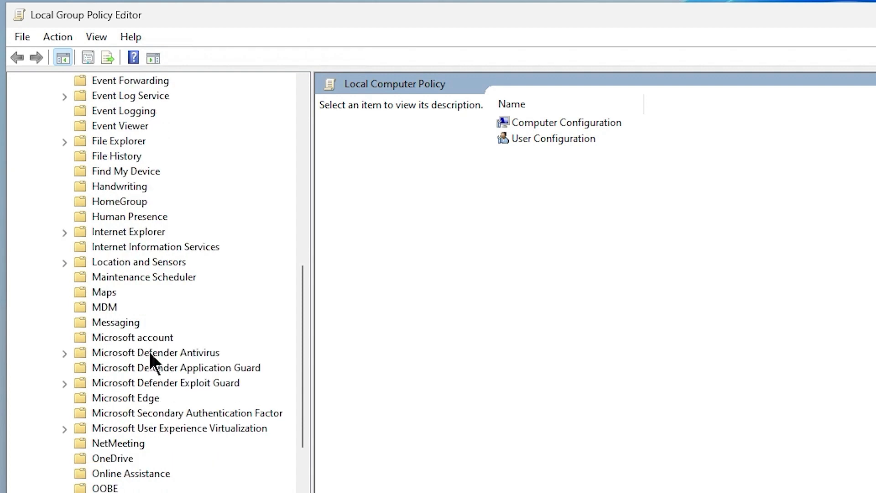
{"action": "left_click", "coordinate": [156, 352]}
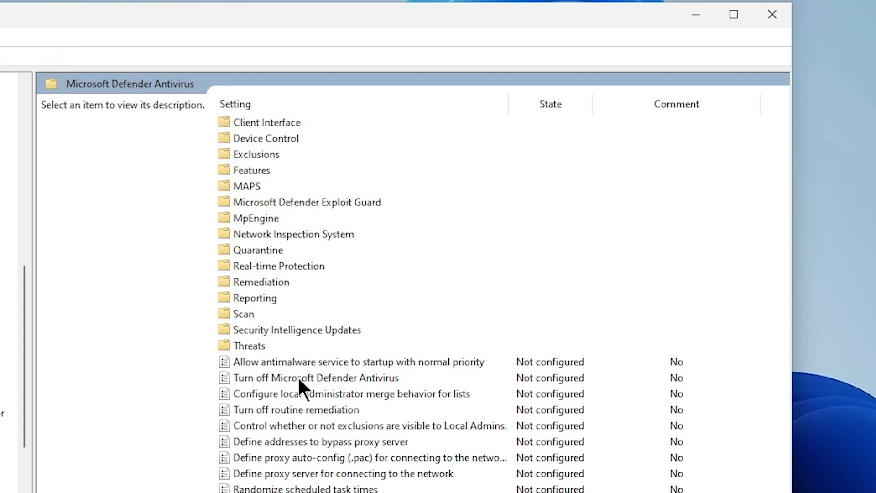
{"action": "left_click", "coordinate": [316, 377]}
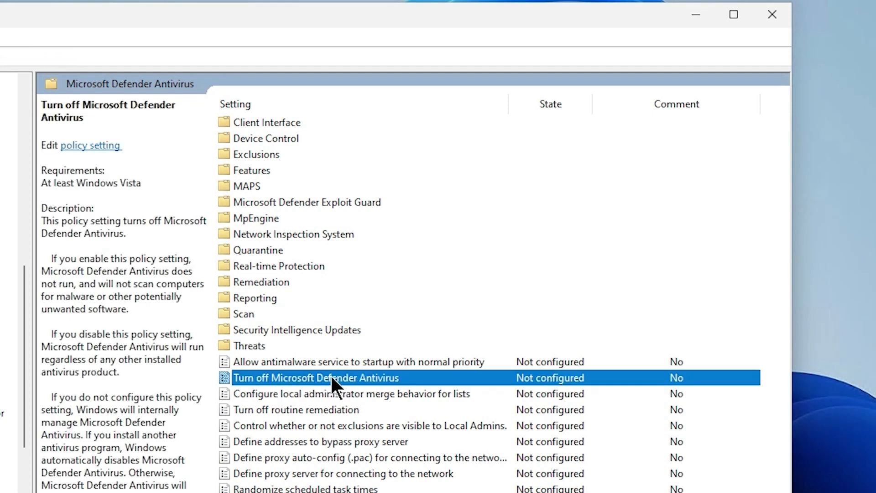
Set the Turn off Microsoft Defender Antivirus policy to Enabled
{"action": "double_click", "coordinate": [315, 377]}
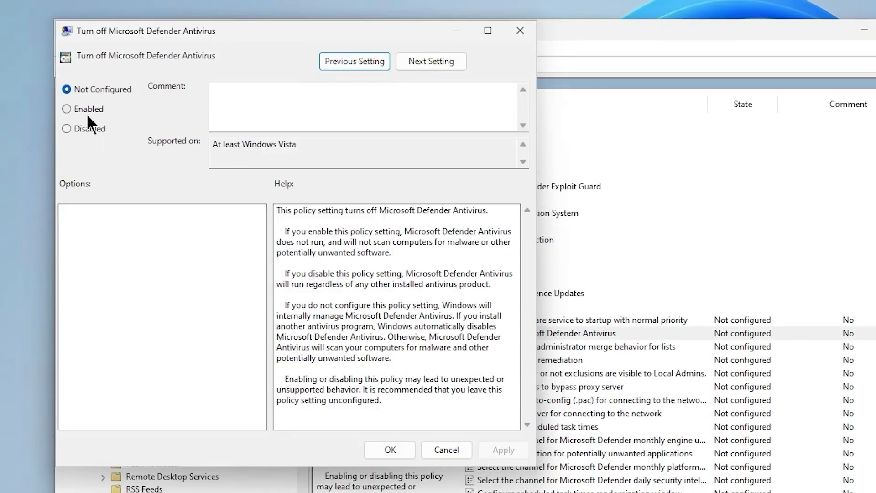
{"action": "left_click", "coordinate": [67, 109]}
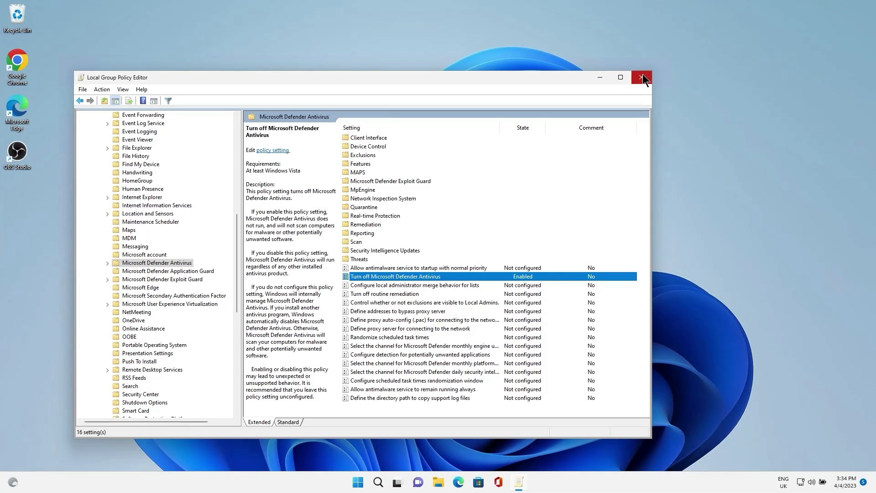
Close the Local Group Policy Editor, returning to the desktop
{"action": "left_click", "coordinate": [642, 76]}
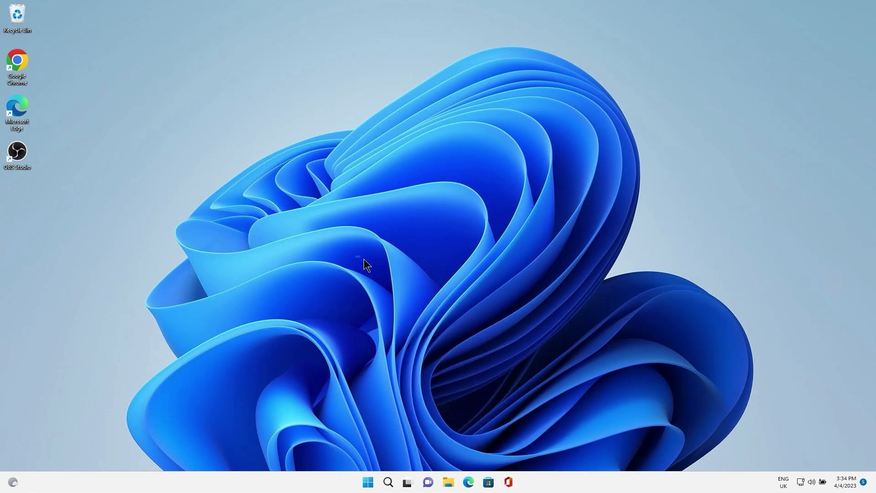
{"action": "mouse_move", "coordinate": [379, 293]}
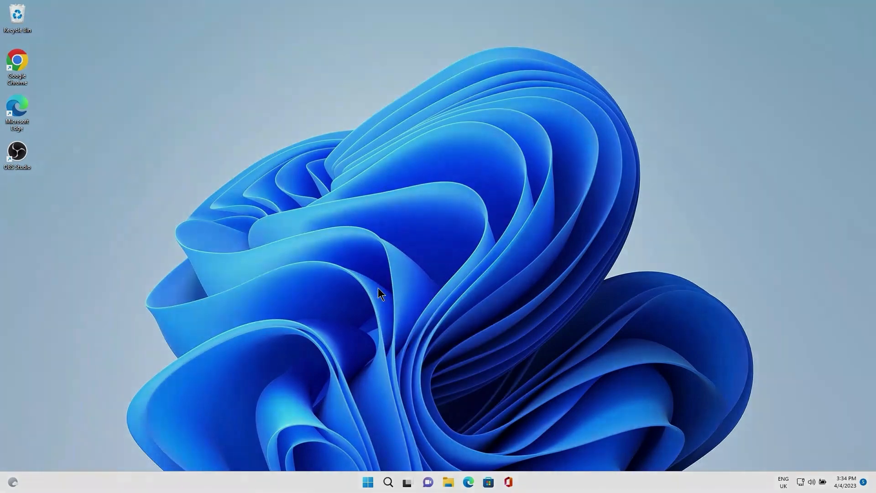